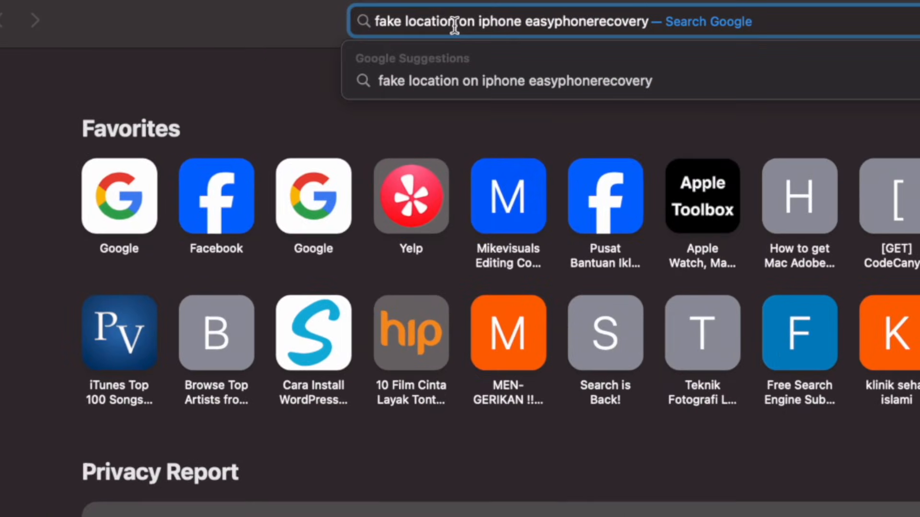
Search Google for 'fake location on iphone easyphonerecovery'
key(enter)
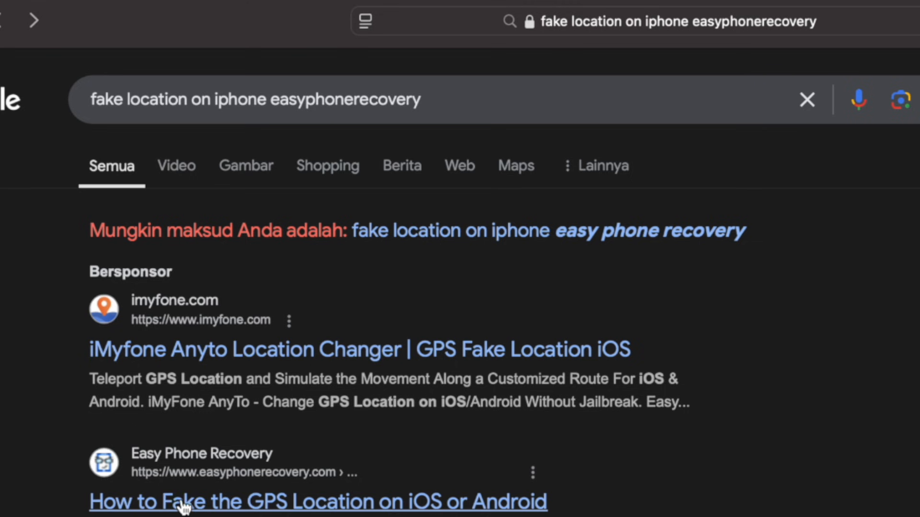
Open Easy Phone Recovery's GPS-faking guide and scroll to Method 1 and the download buttons
click(318, 501)
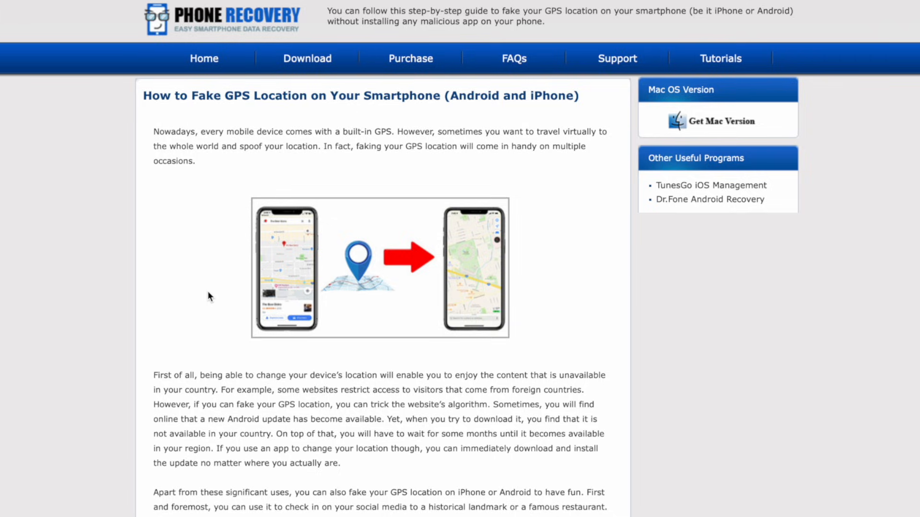
mouse_move(246, 179)
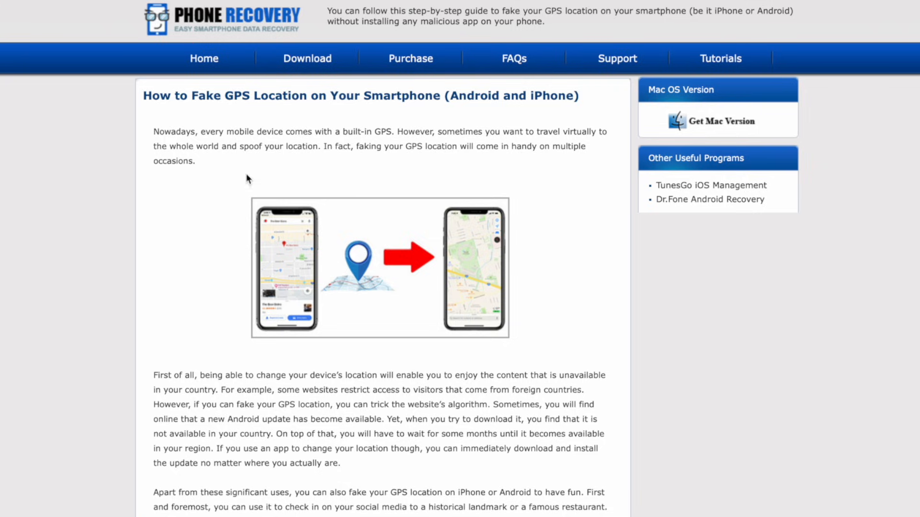
scroll(down, 3)
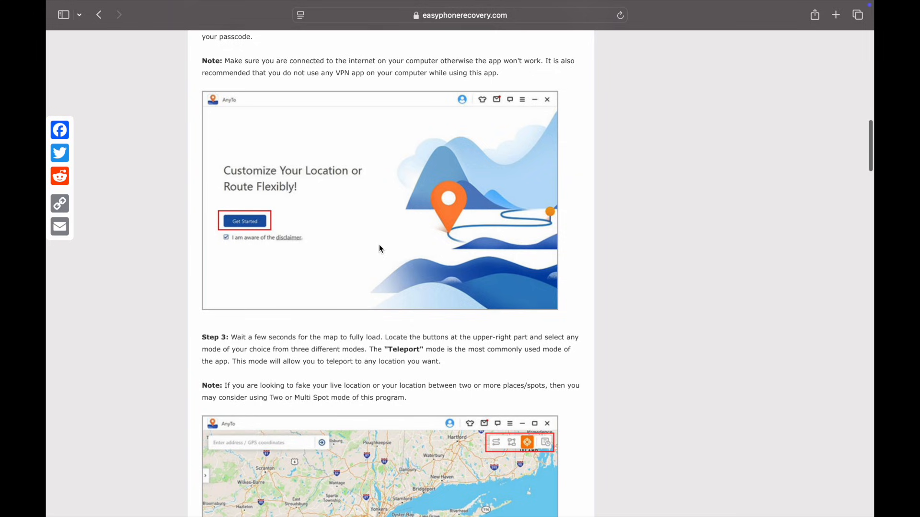
scroll(up, 3)
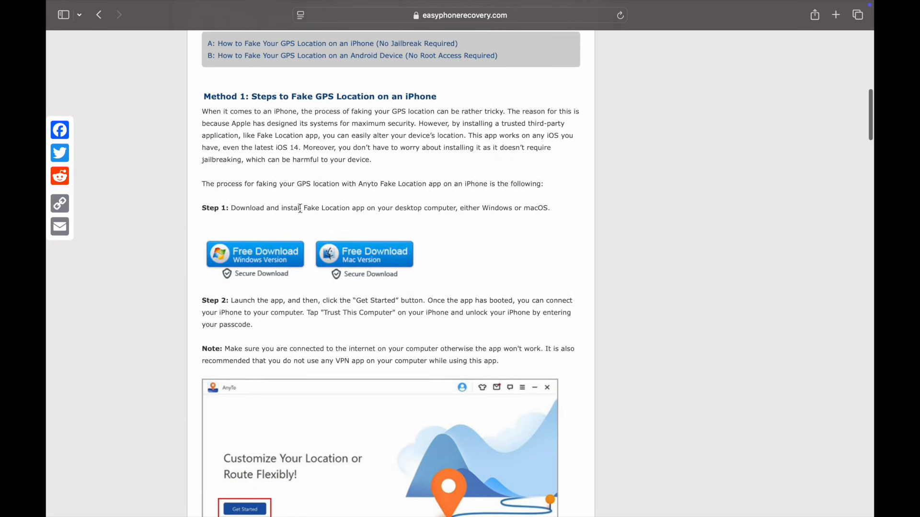
drag(231, 207, 524, 207)
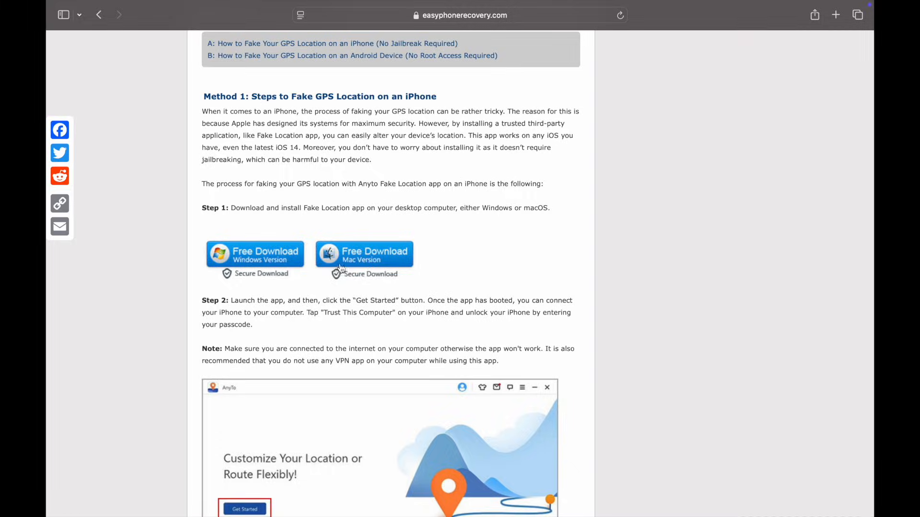
scroll(down, 3)
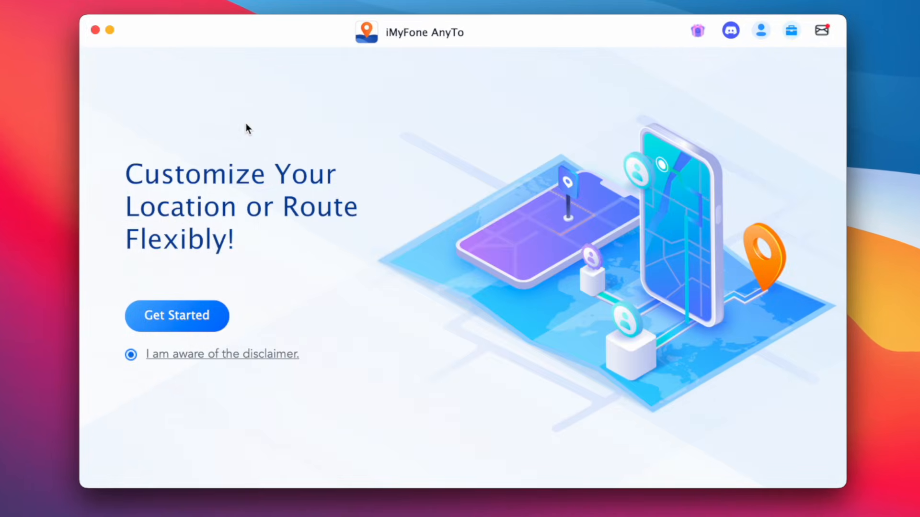
Get started and connect iPhone (2) to AnyTo over USB
click(175, 316)
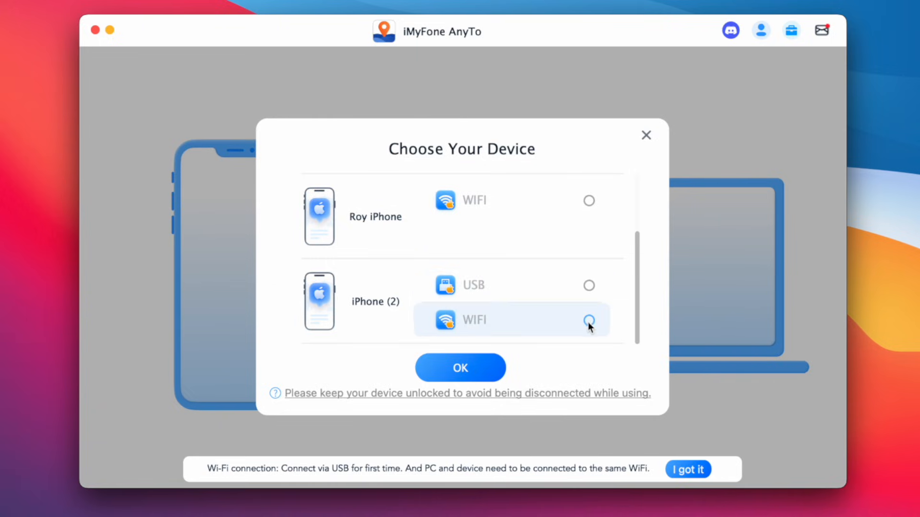
click(589, 286)
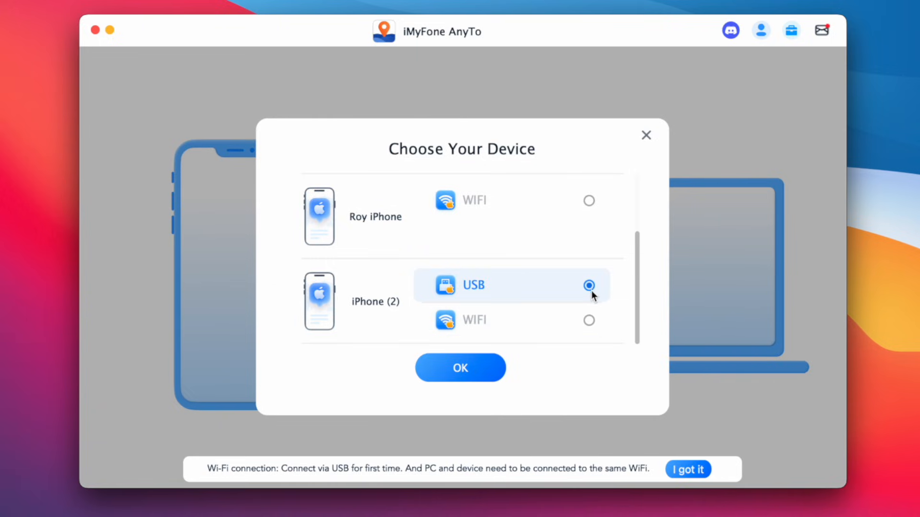
click(460, 368)
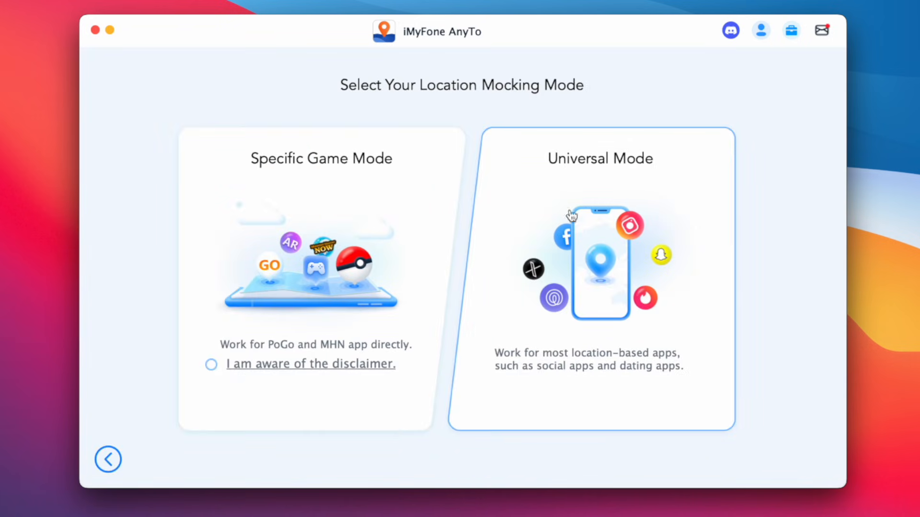
Choose Universal Mode and step through the welcome tour tips
click(599, 276)
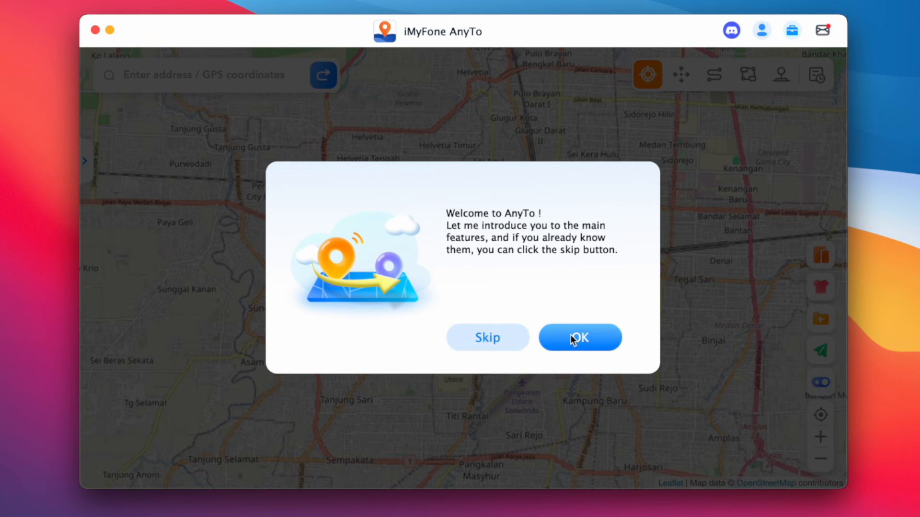
click(579, 338)
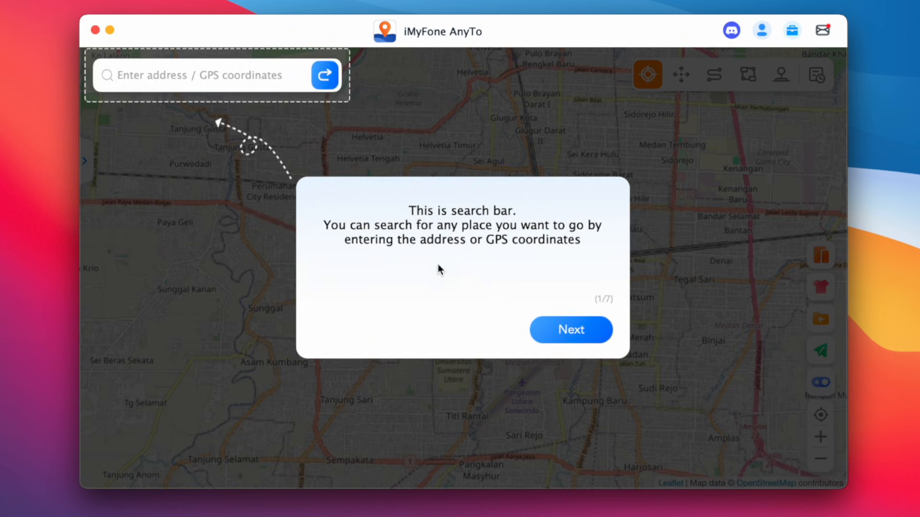
click(569, 330)
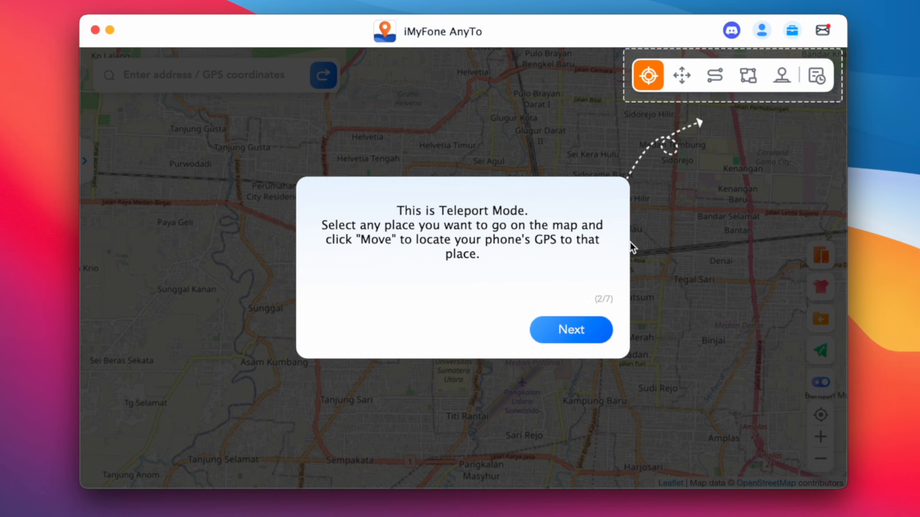
click(569, 329)
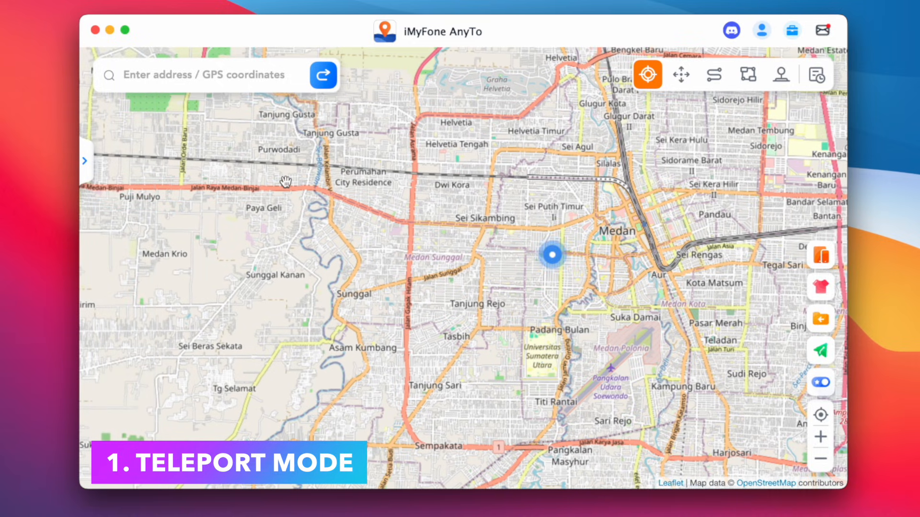
mouse_move(272, 175)
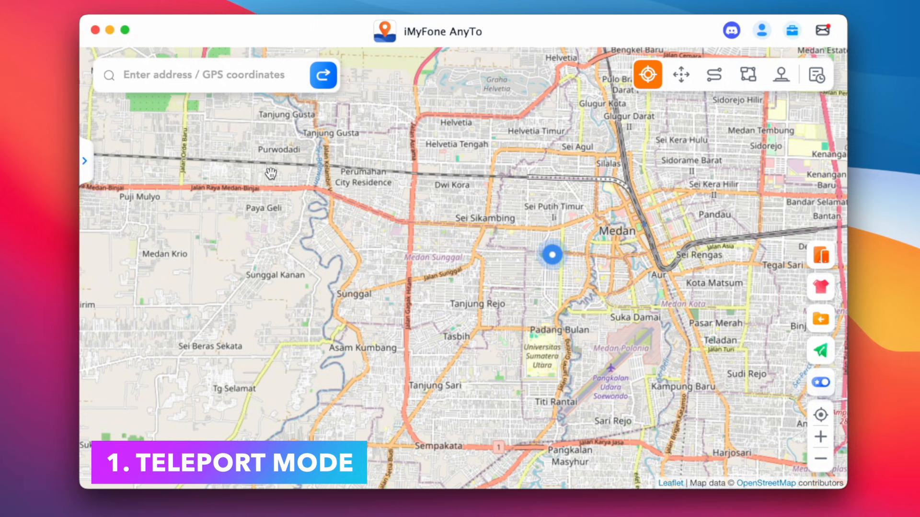
Move the iPhone's location to Purwodadi, Deli Serdang, accepting the warning
click(270, 173)
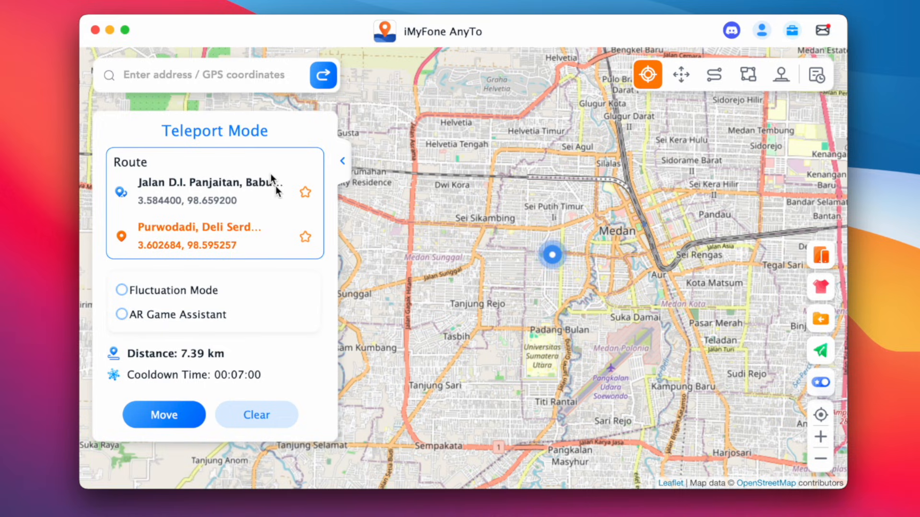
click(164, 415)
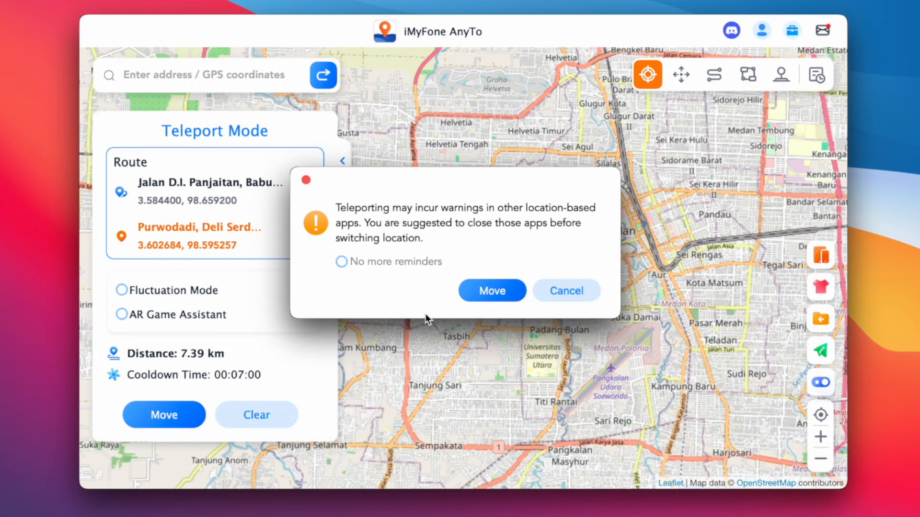
click(491, 291)
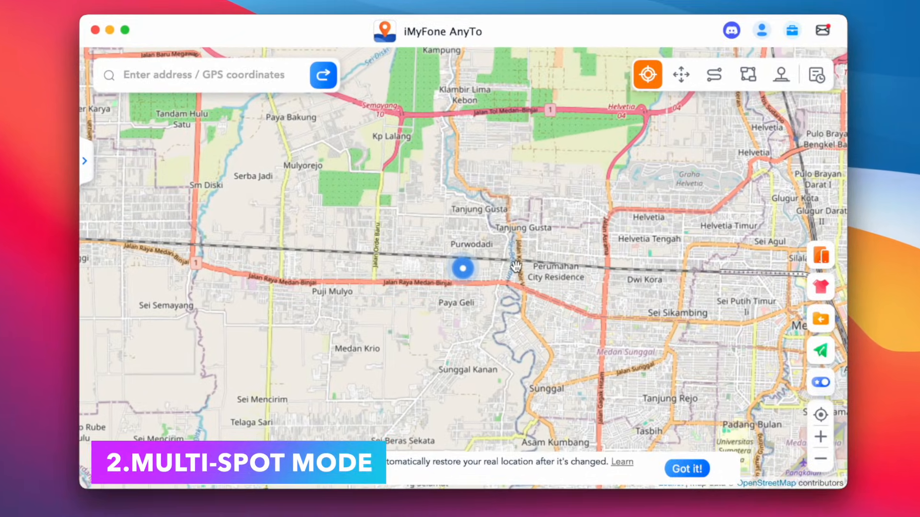
Switch from Two-spot to Multi-spot Mode and add a waypoint
click(714, 74)
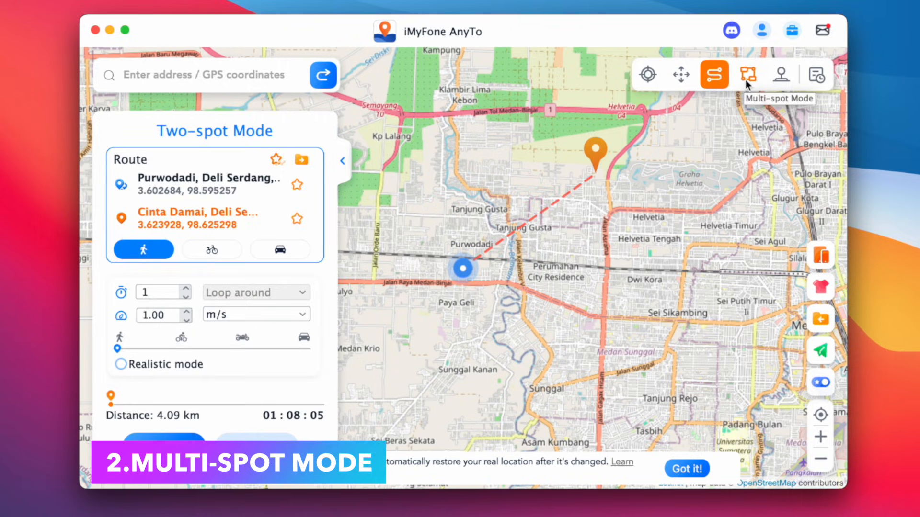
click(748, 75)
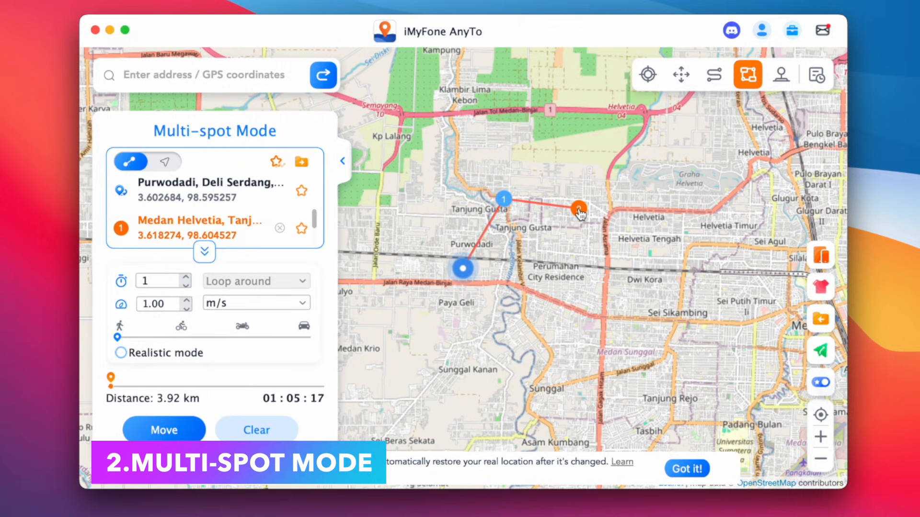
click(164, 429)
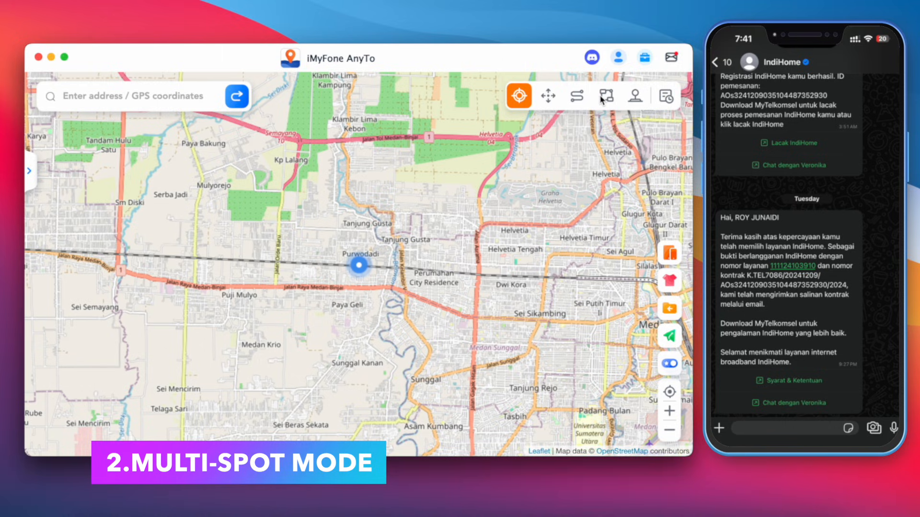
Add Multi-spot waypoints near Tanjung Gusta and start moving along the route
click(606, 96)
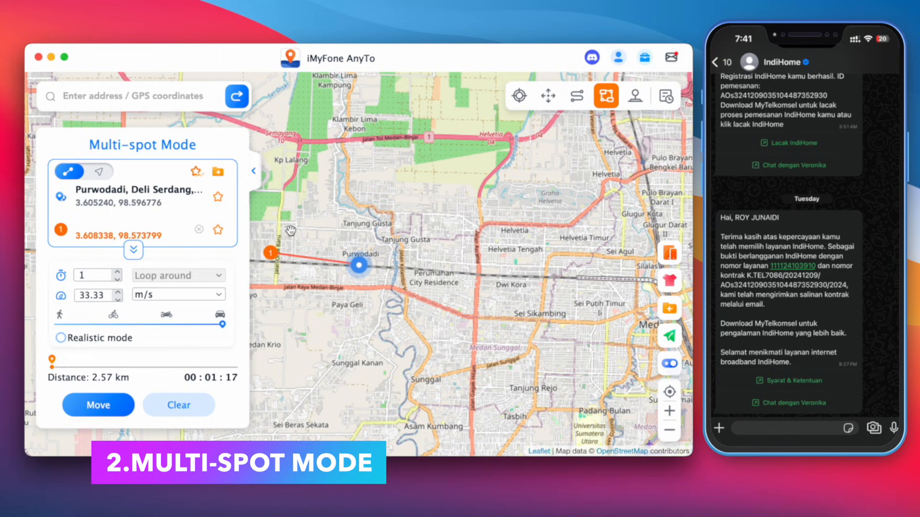
click(407, 201)
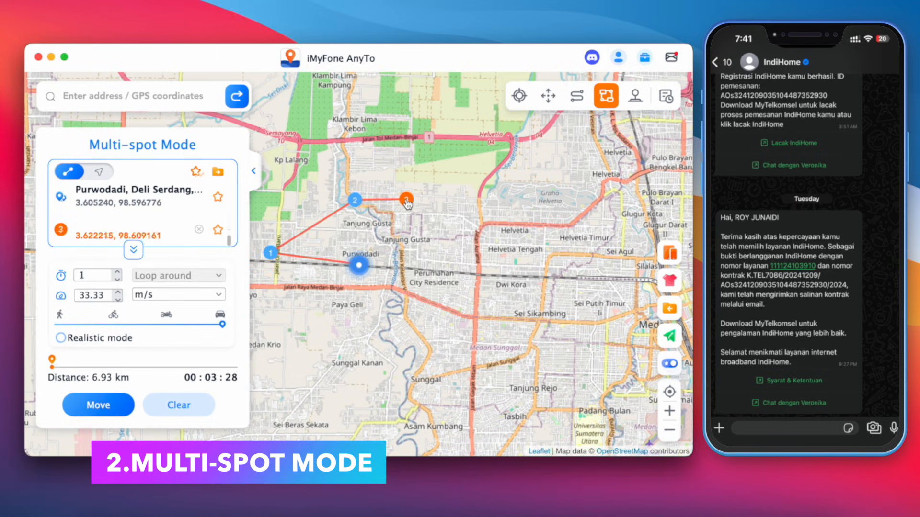
click(420, 159)
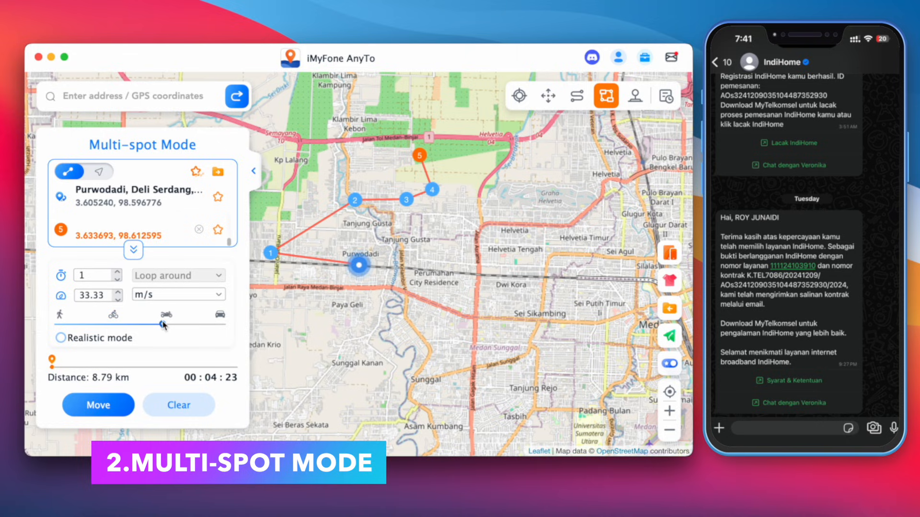
click(97, 405)
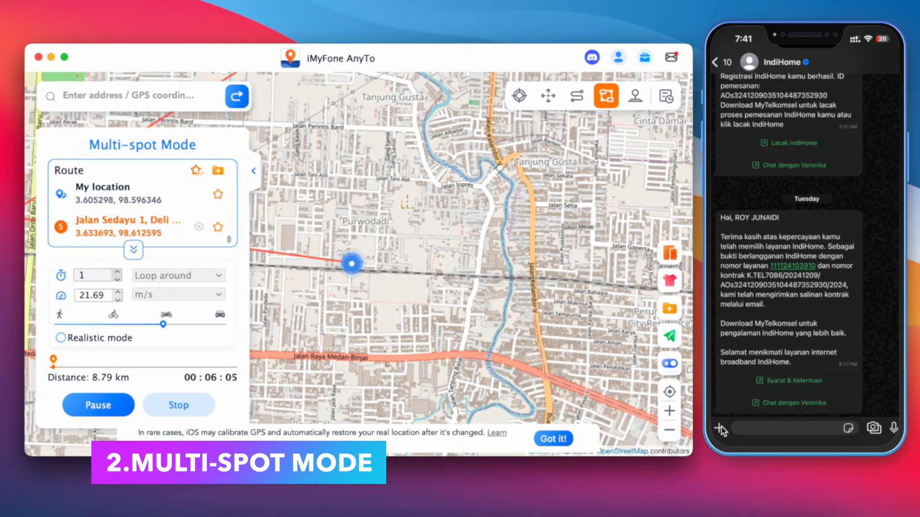
Share the phone's location in the chat and check the spoofed position on the map
click(721, 429)
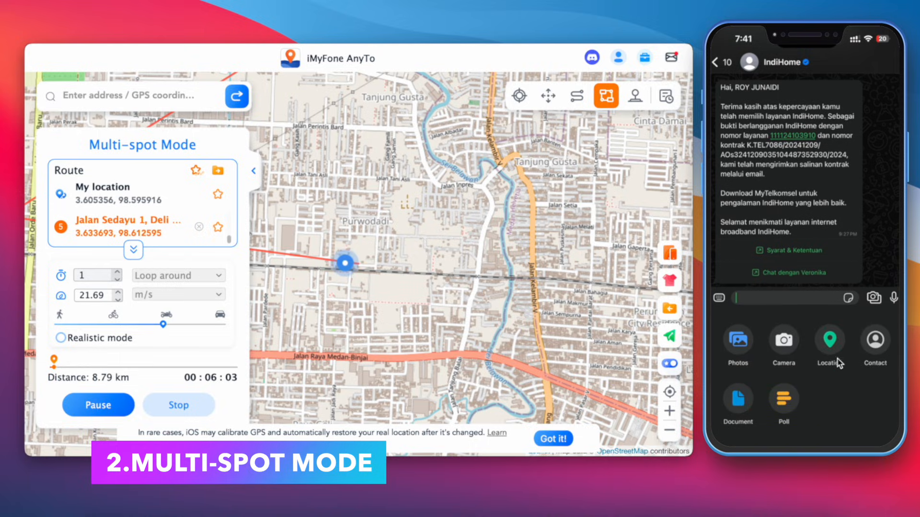
click(828, 343)
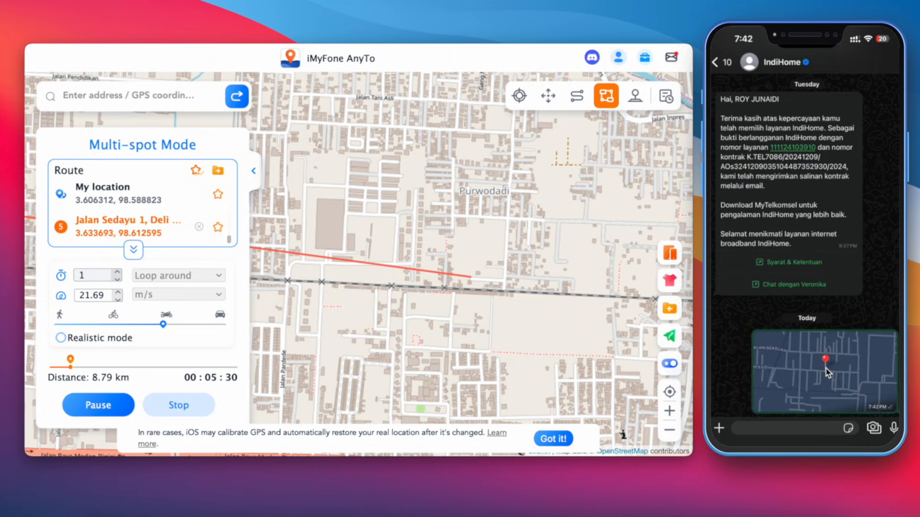
click(823, 372)
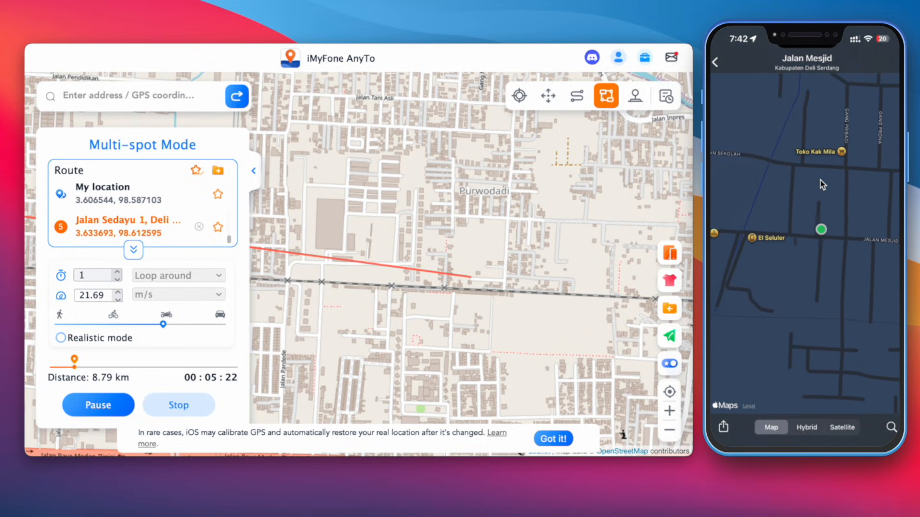
click(806, 426)
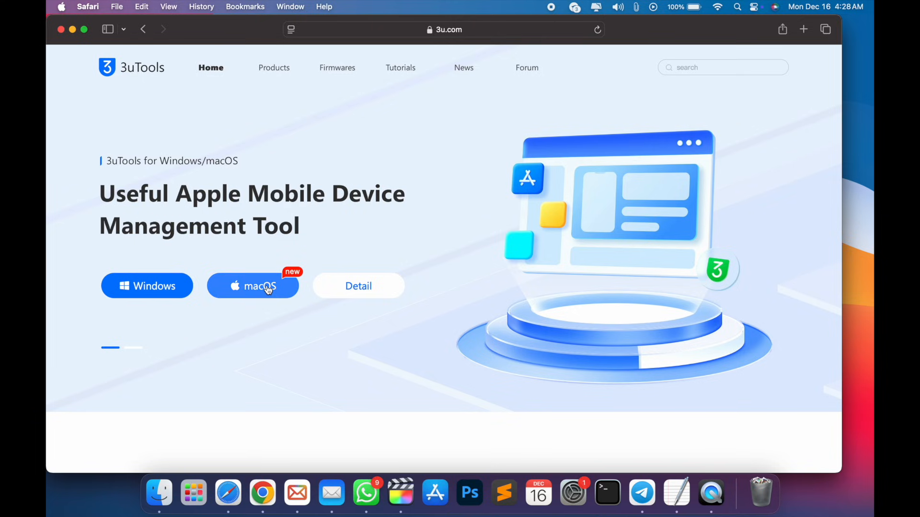
Minimise the 3u.com Safari window and launch 3uTools from the Dock
scroll(down, 3)
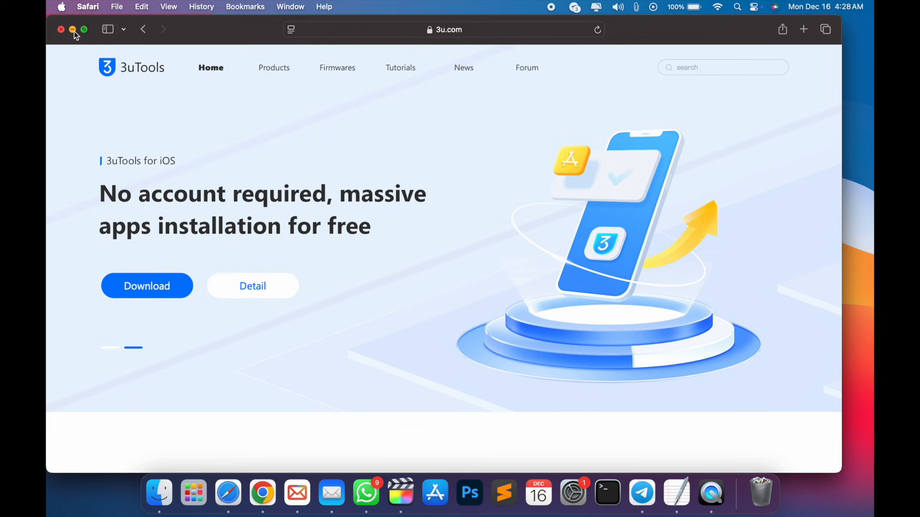
click(72, 29)
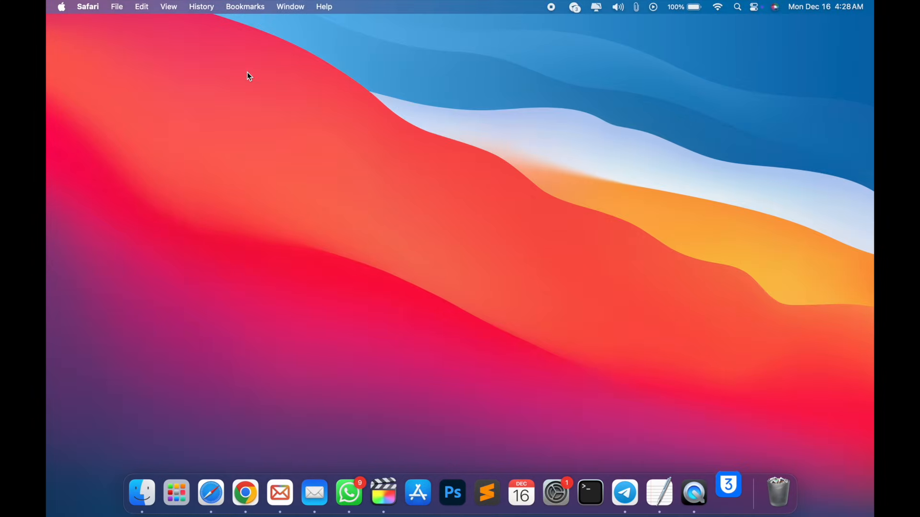
click(728, 493)
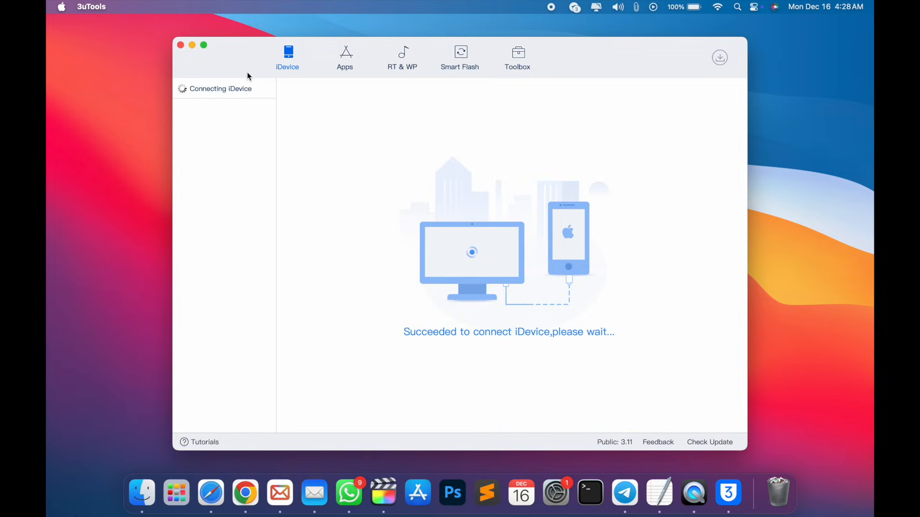
mouse_move(282, 120)
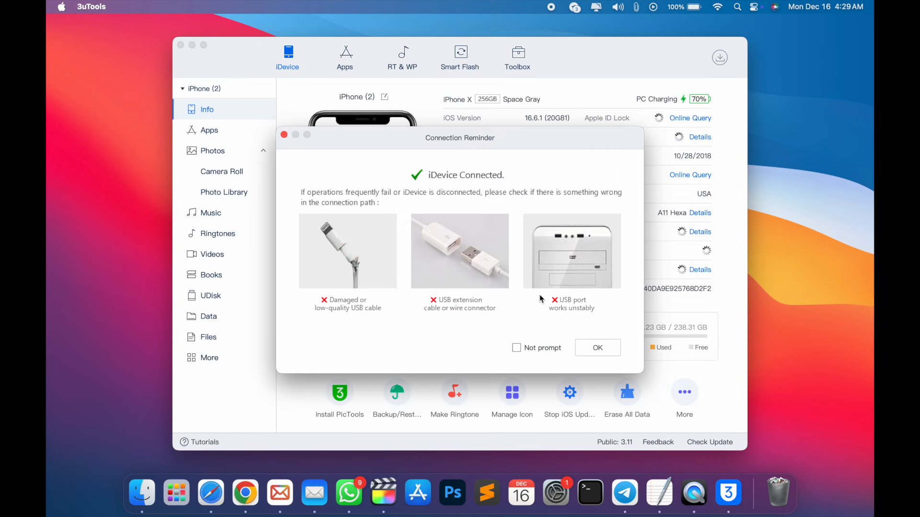
Dismiss the Connection Reminder and open VirtualLocation from the Toolbox
click(597, 347)
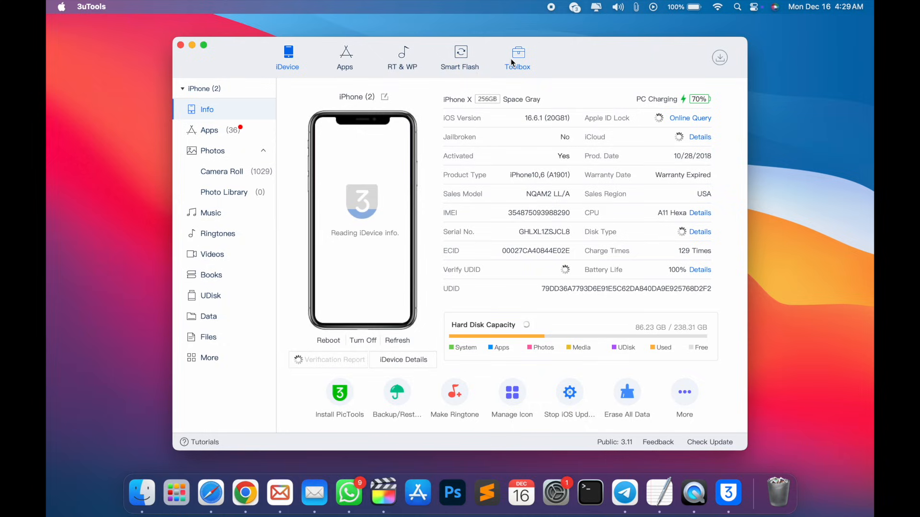
click(517, 57)
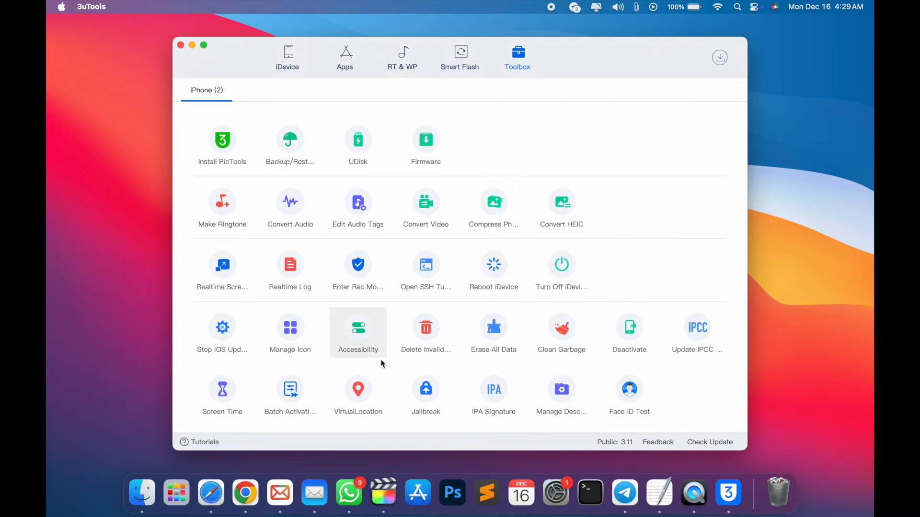
click(357, 389)
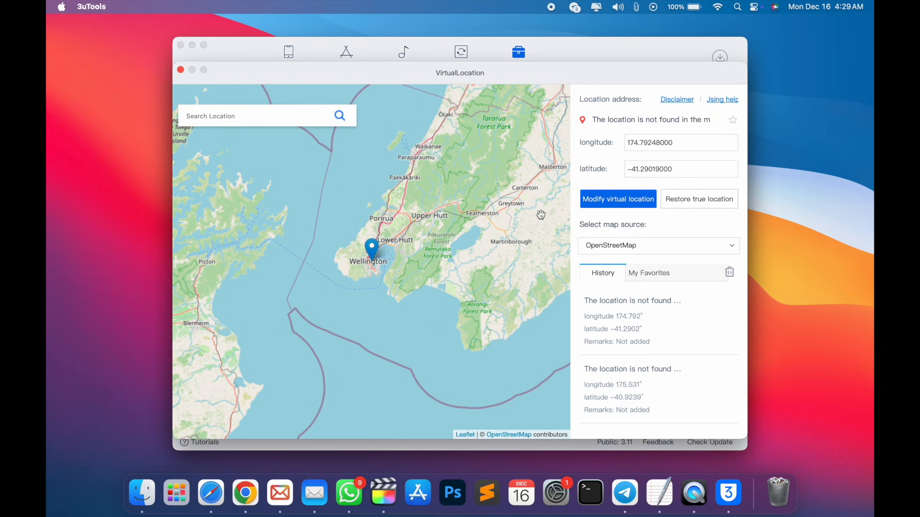
Place the pin near Tararua Forest Park and apply it as the virtual location
drag(540, 214, 508, 223)
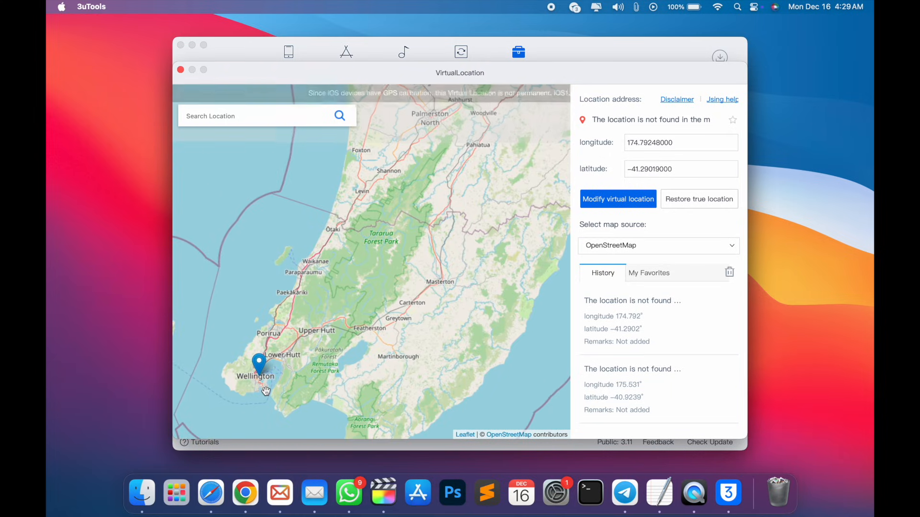
drag(265, 392, 511, 198)
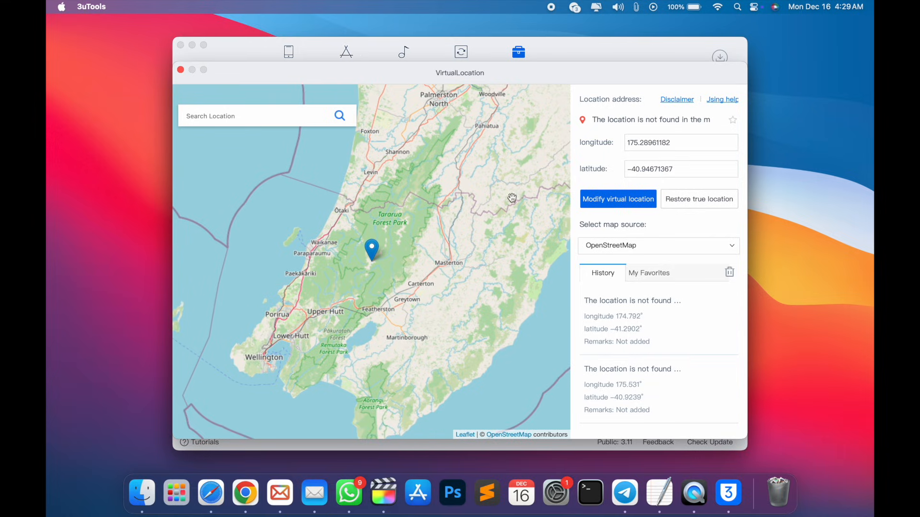
click(618, 199)
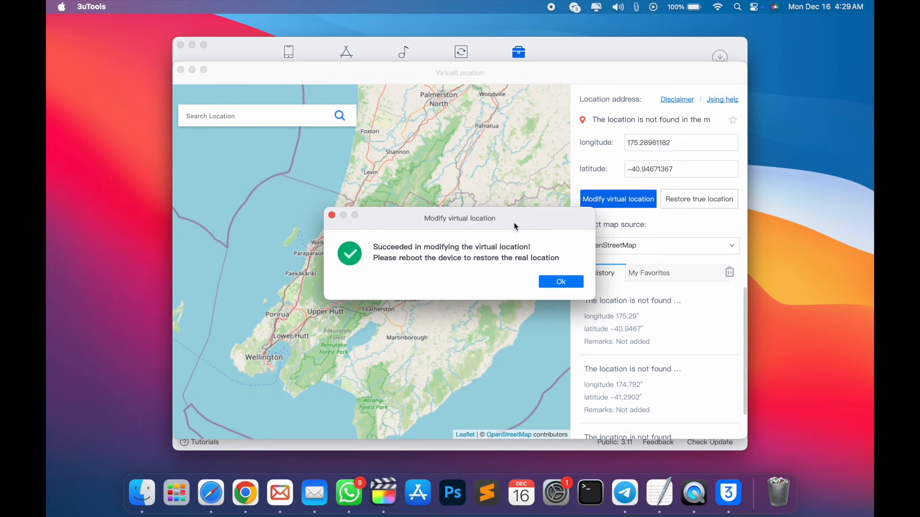
click(559, 282)
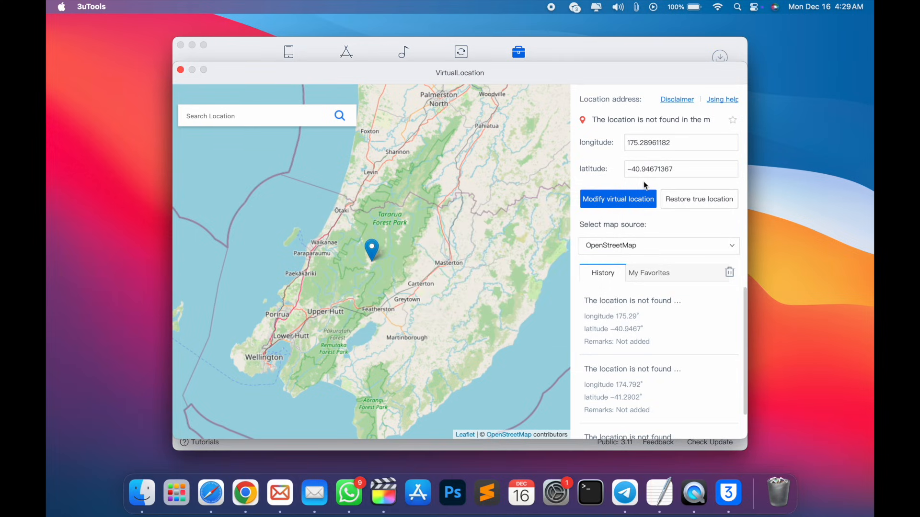
Switch the map source to GoogleMap and close the virtual location window
click(657, 245)
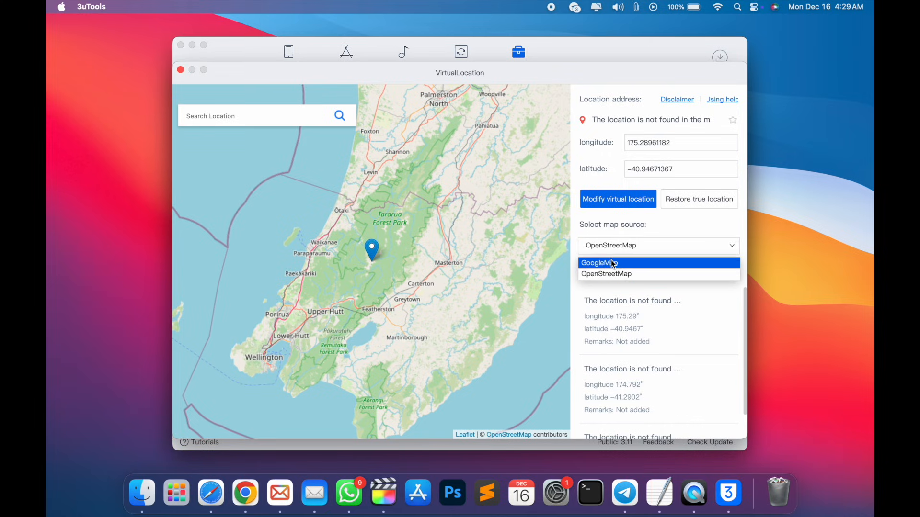
click(599, 263)
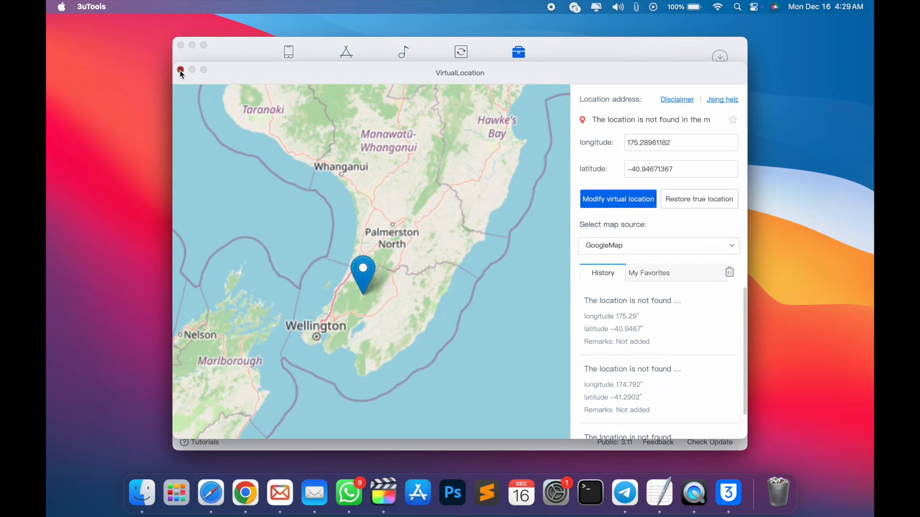
click(182, 71)
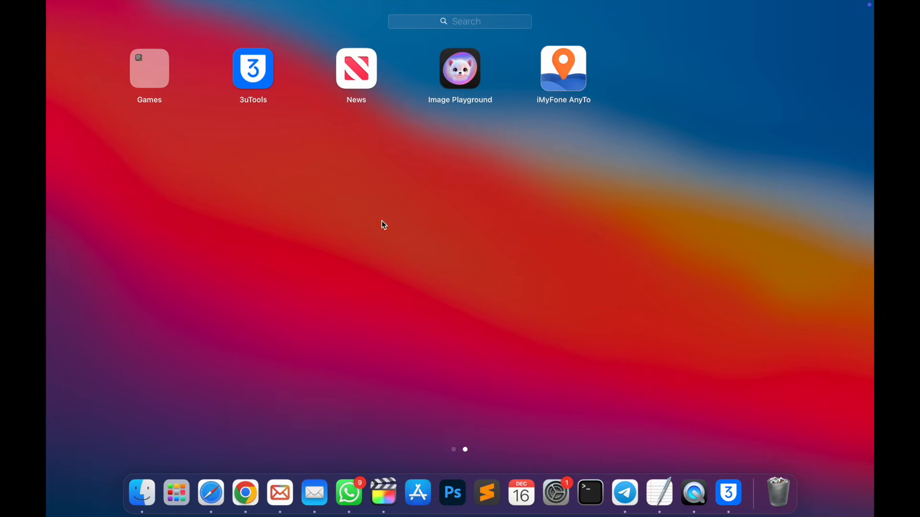
Relaunch iMyFone AnyTo and minimise 3uTools to show the 5.25 km Purwodadi route map
click(562, 68)
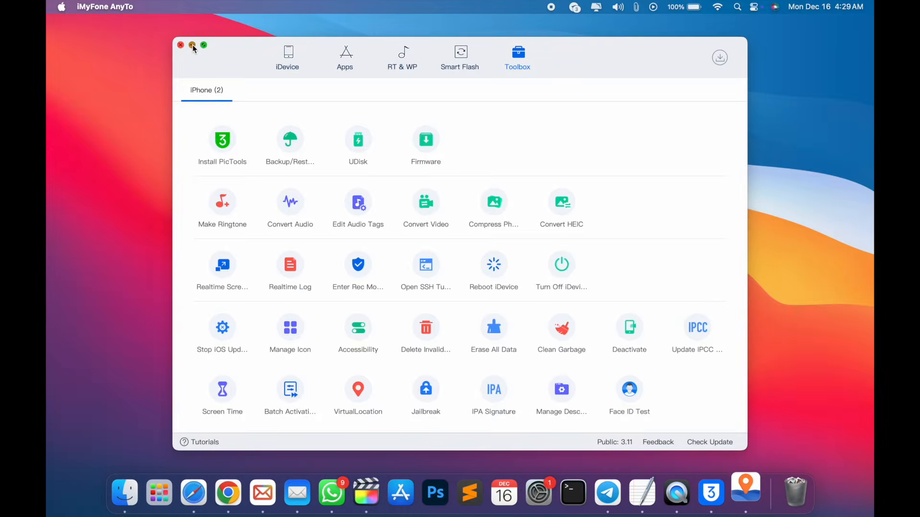
click(193, 45)
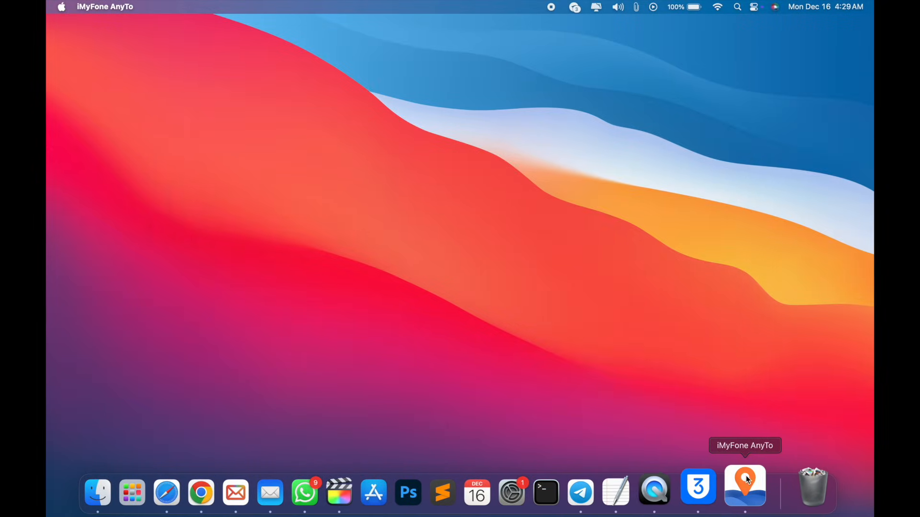
click(745, 487)
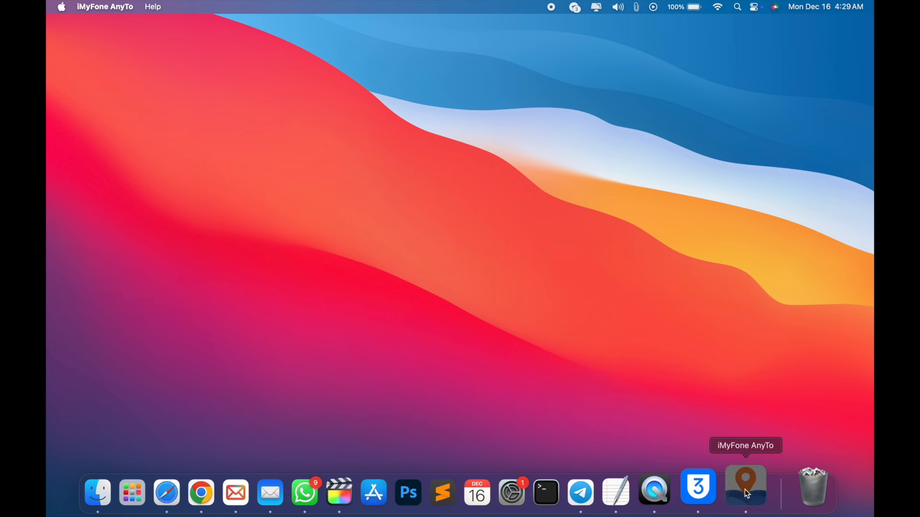
click(745, 487)
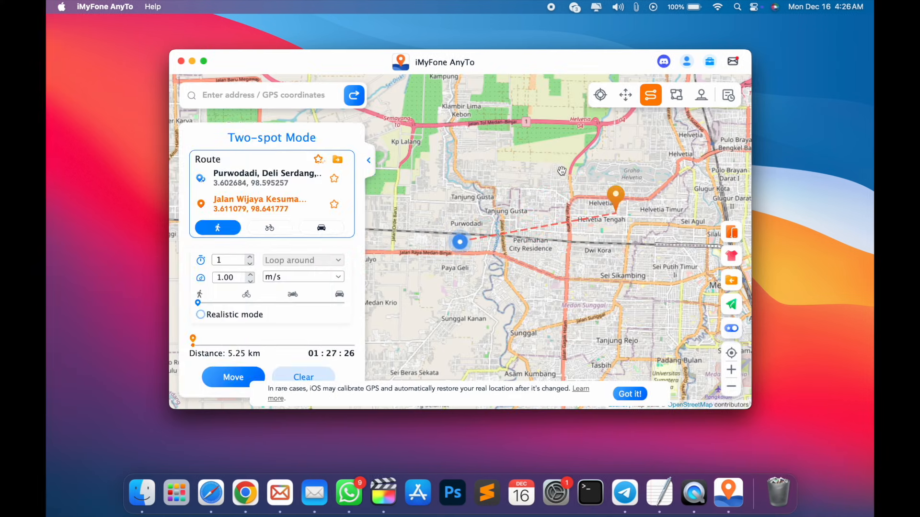
Route multiple spots from My location toward Cinta Damai (3.92 km), start moving, then pause
click(560, 157)
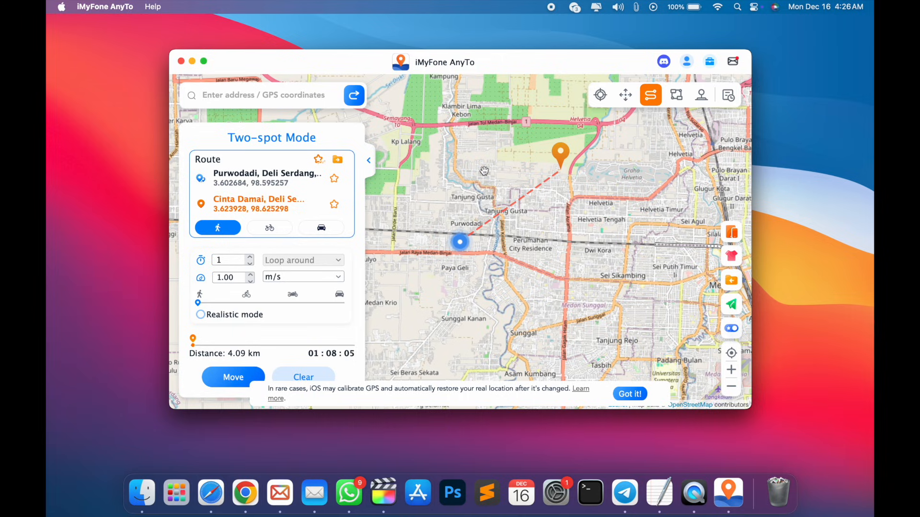
mouse_move(676, 94)
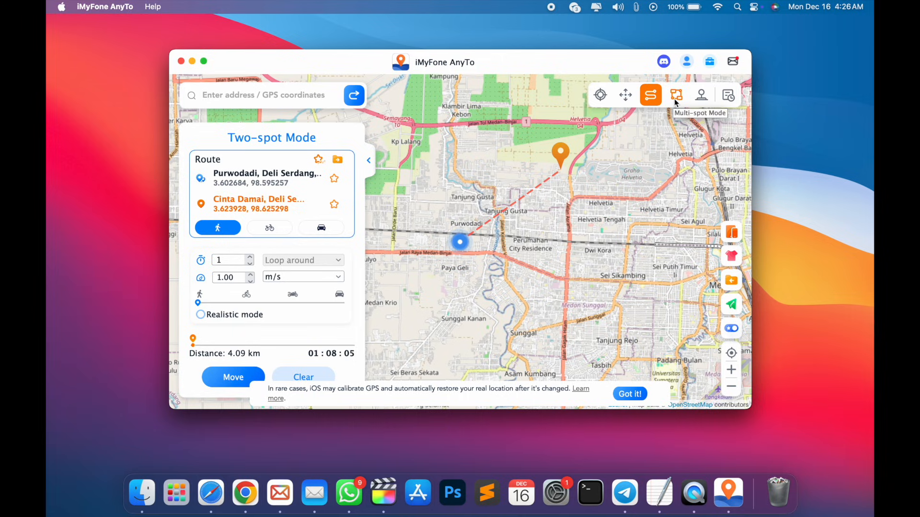
click(675, 94)
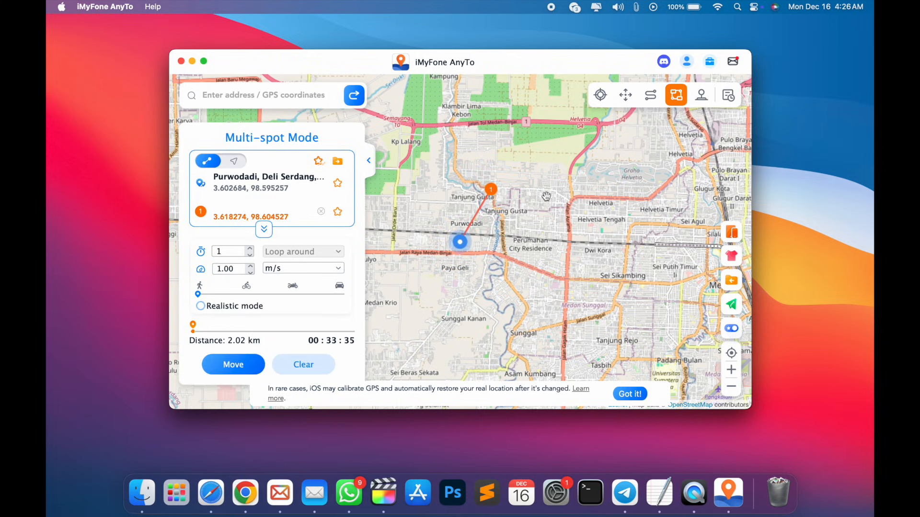
click(233, 364)
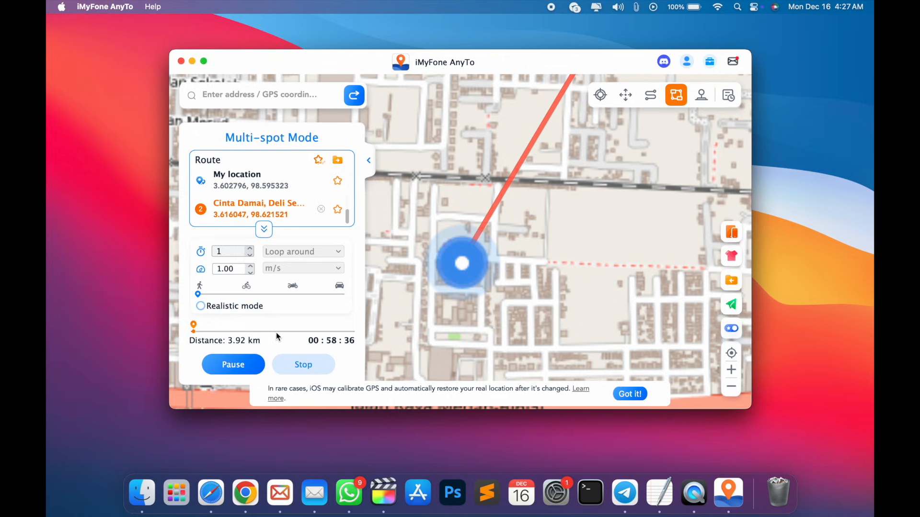
click(232, 364)
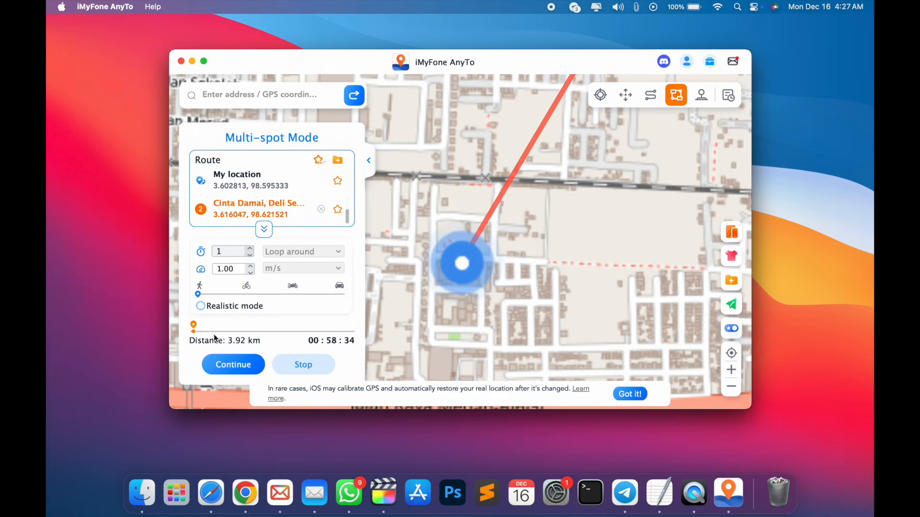